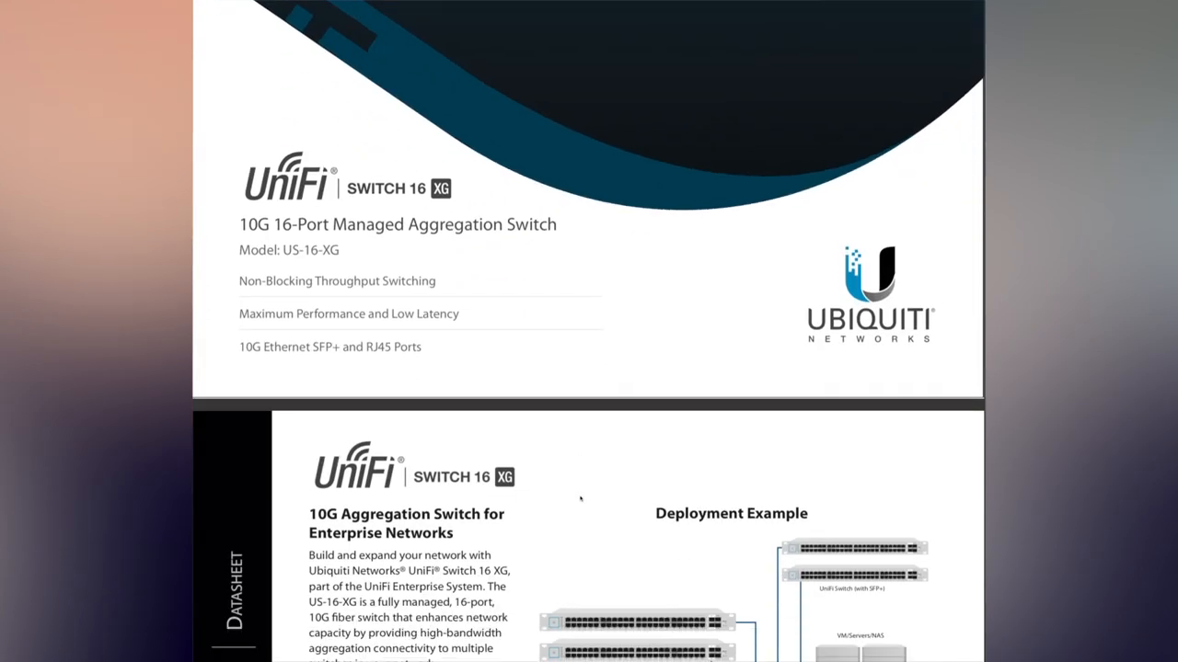
- Scroll the datasheet PDF down to the Switch XG 6POE overview page with its deployment diagram
scroll(down, 3)
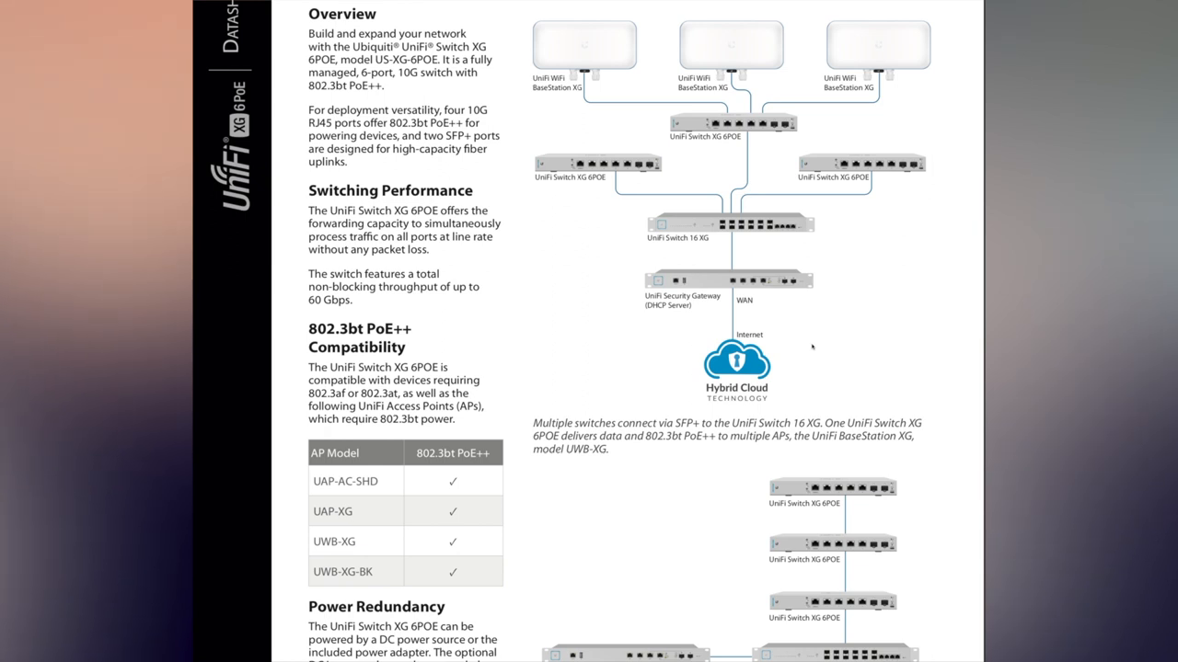
scroll(down, 3)
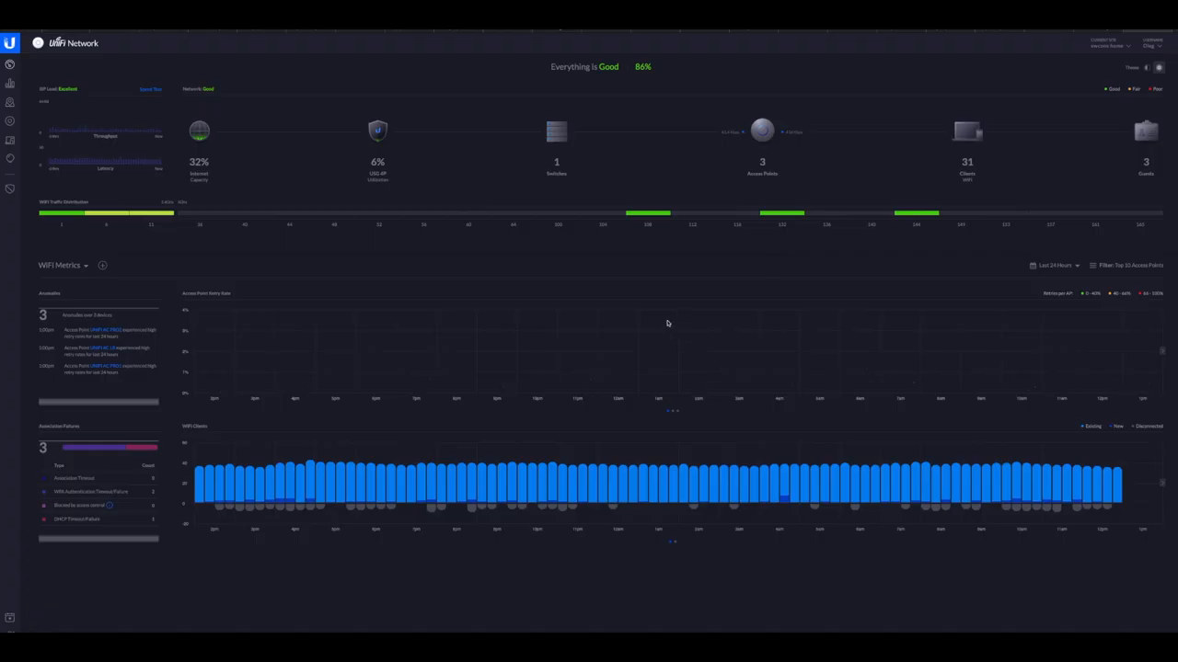
mouse_move(256, 217)
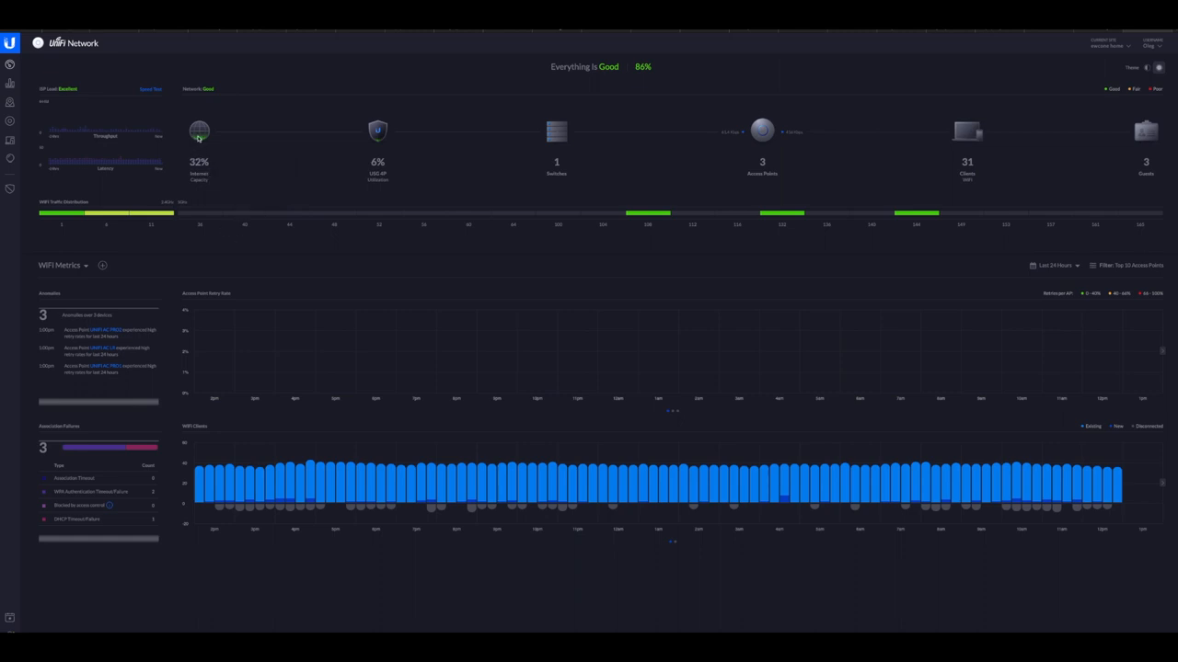
mouse_move(377, 134)
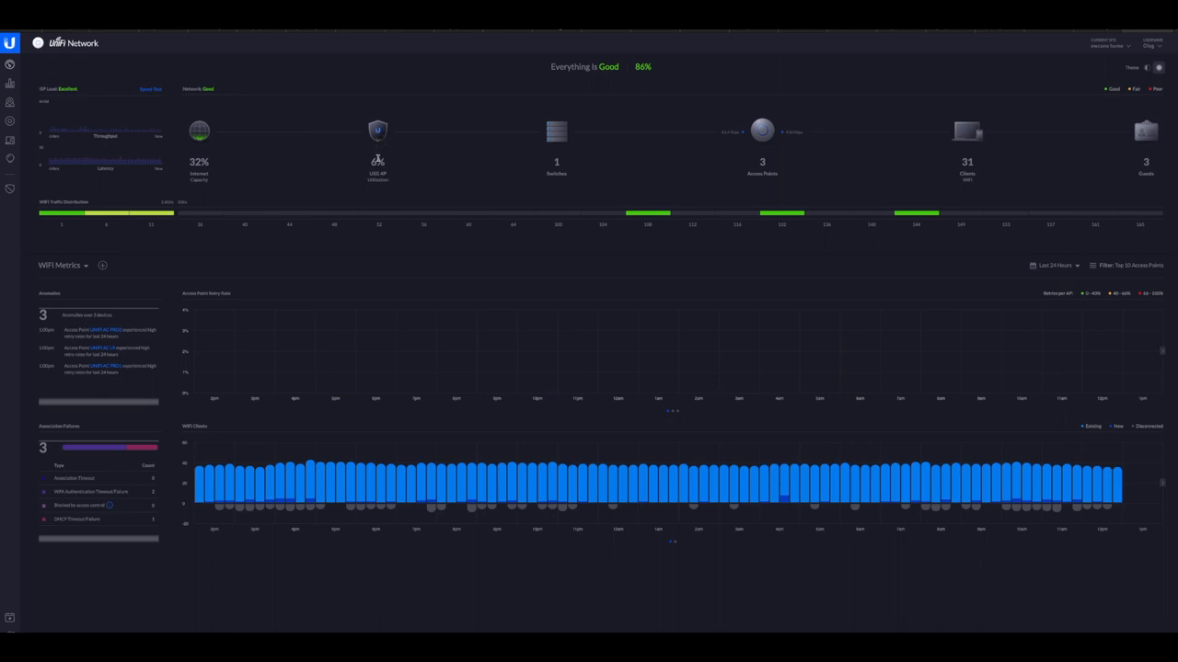
mouse_move(630, 146)
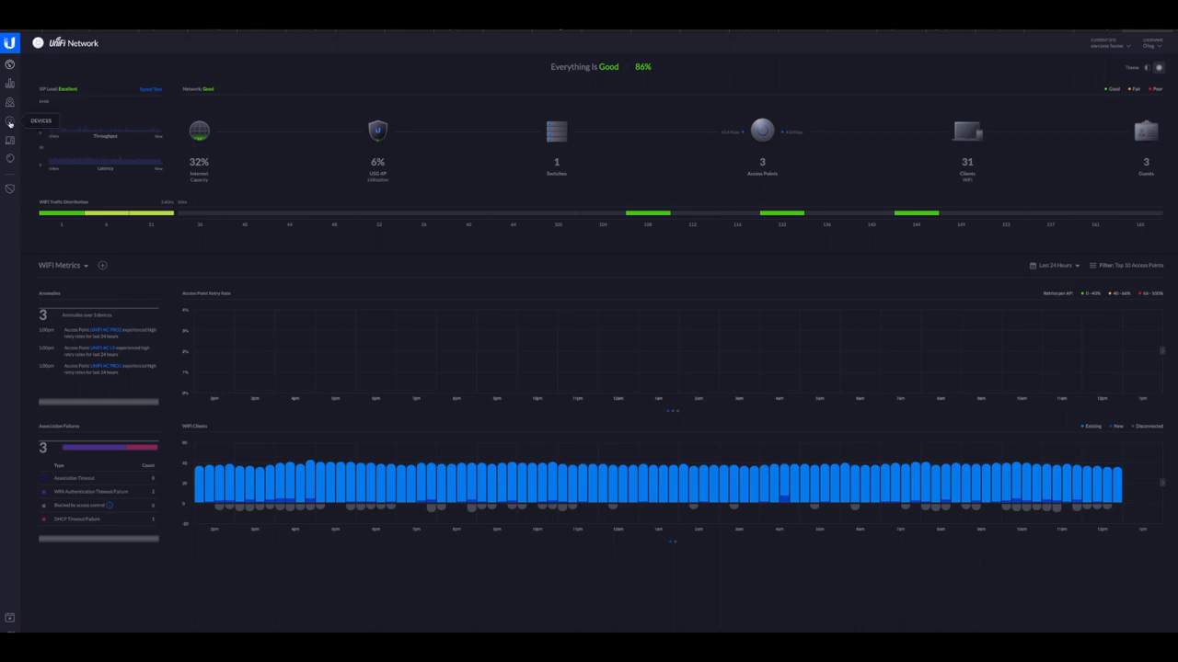
- Show the Devices list, with the new switch still awaiting adoption among the rows
click(9, 121)
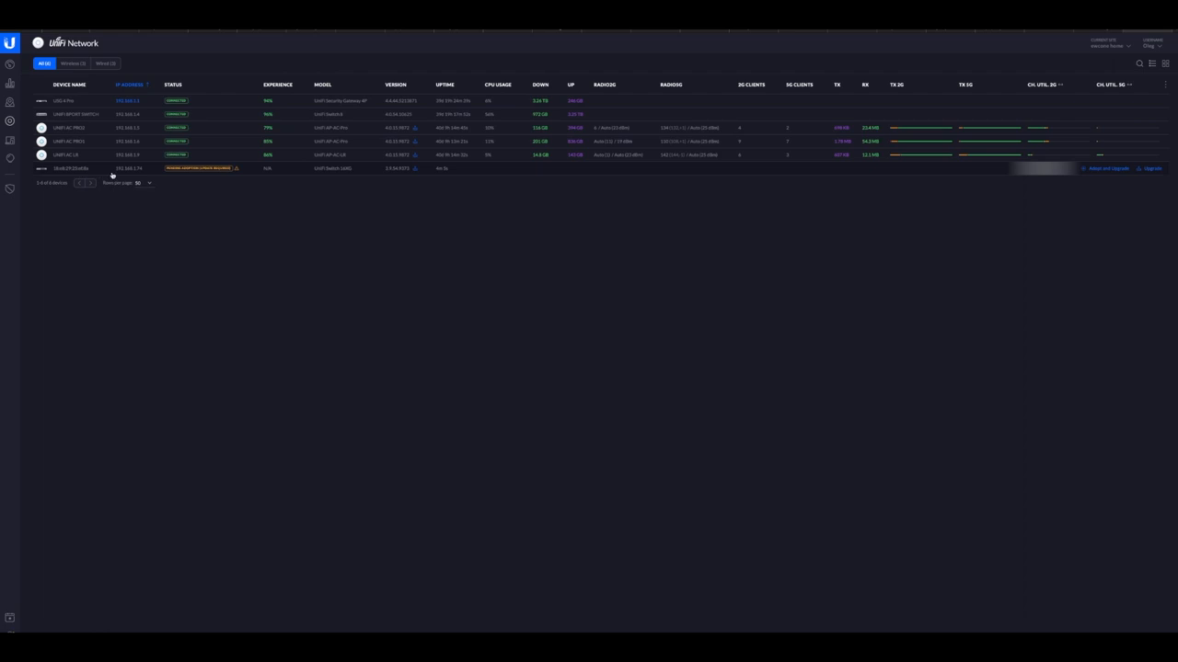
mouse_move(173, 173)
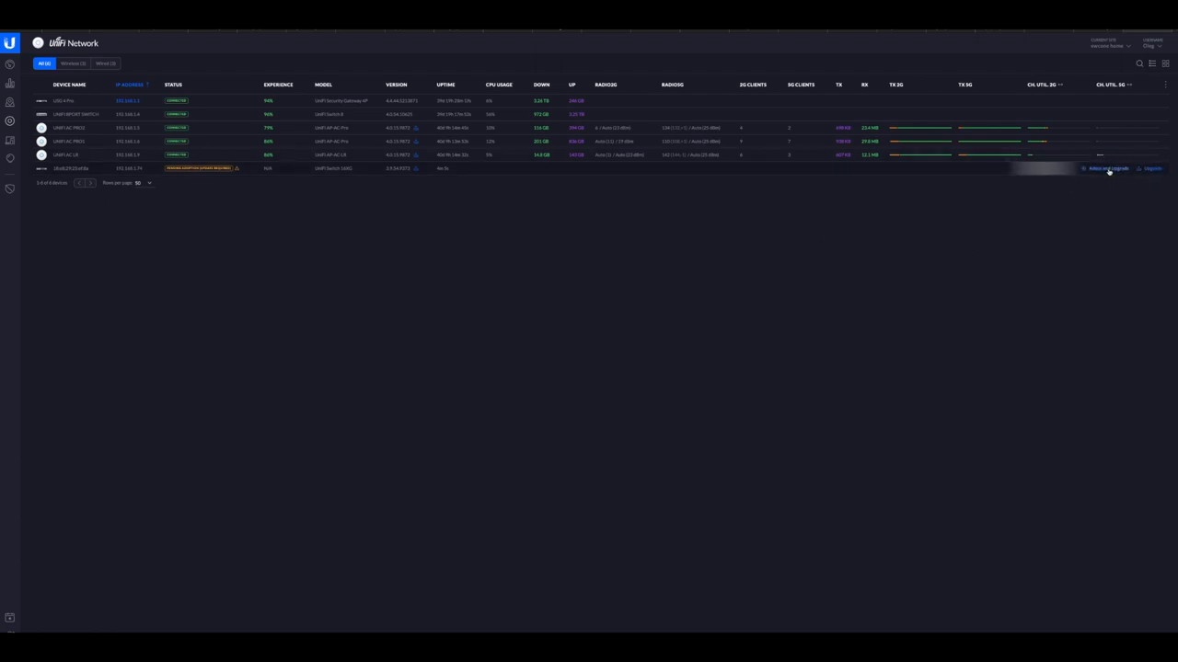
mouse_move(1107, 169)
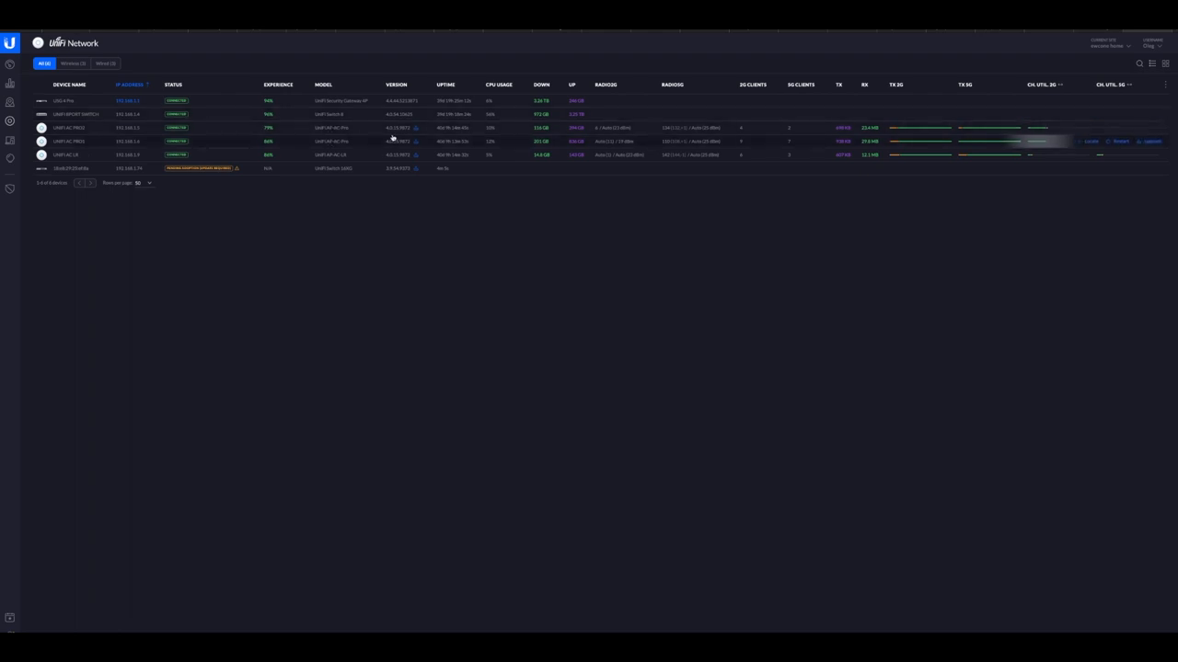
mouse_move(397, 133)
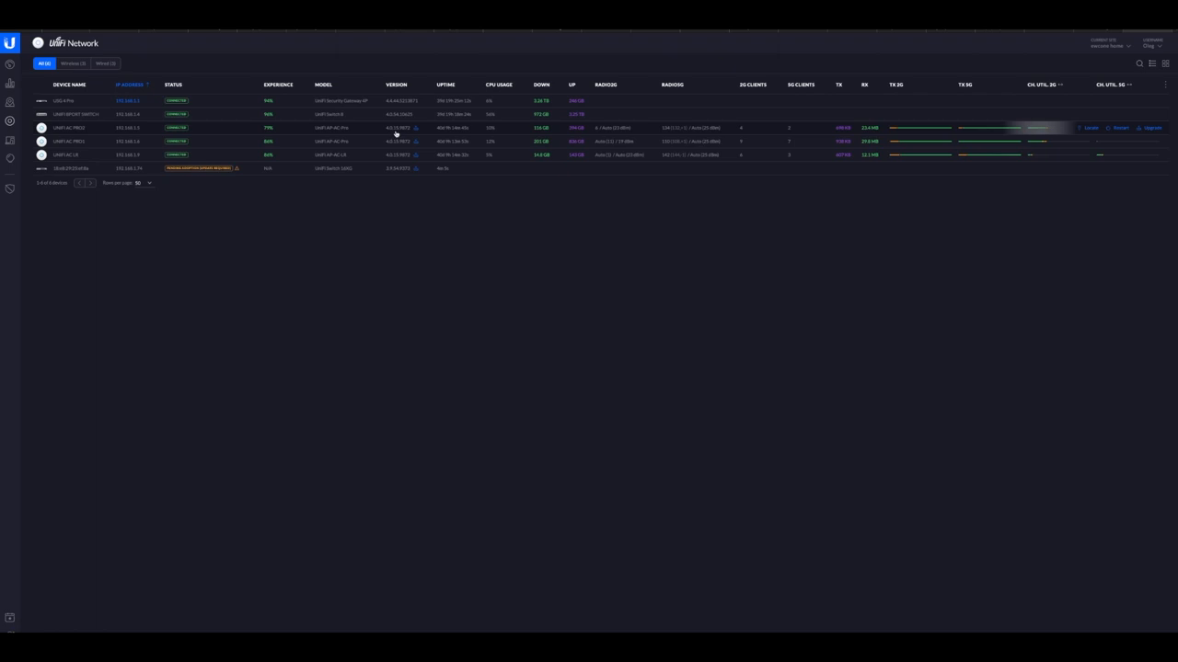
mouse_move(397, 139)
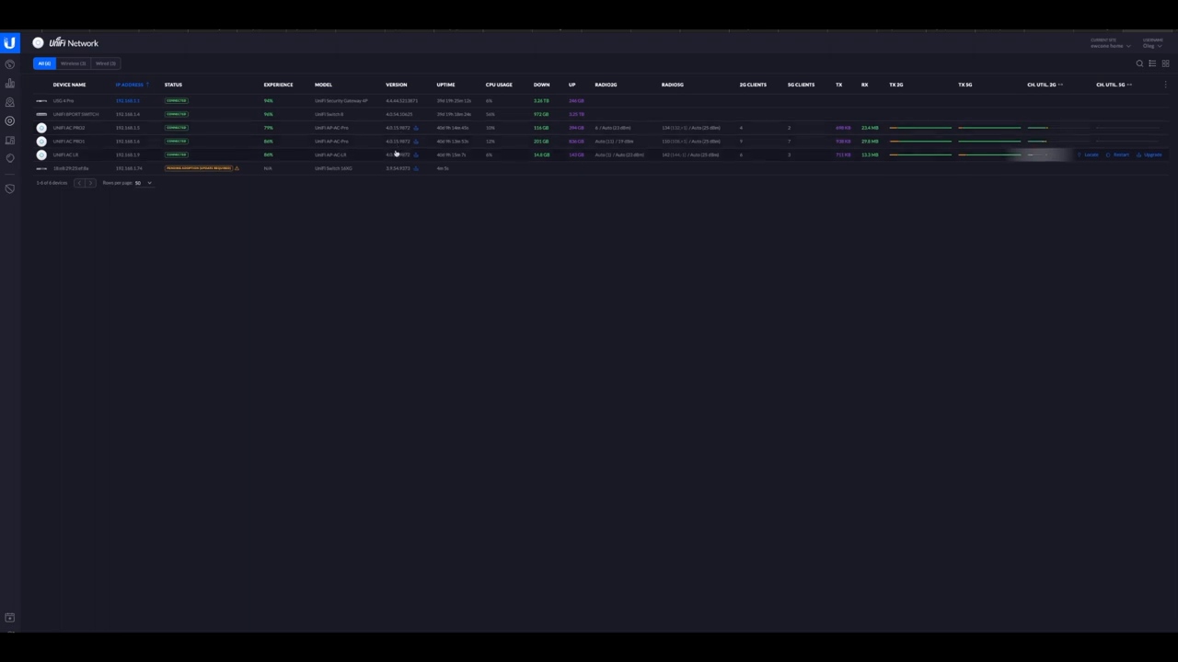
mouse_move(224, 159)
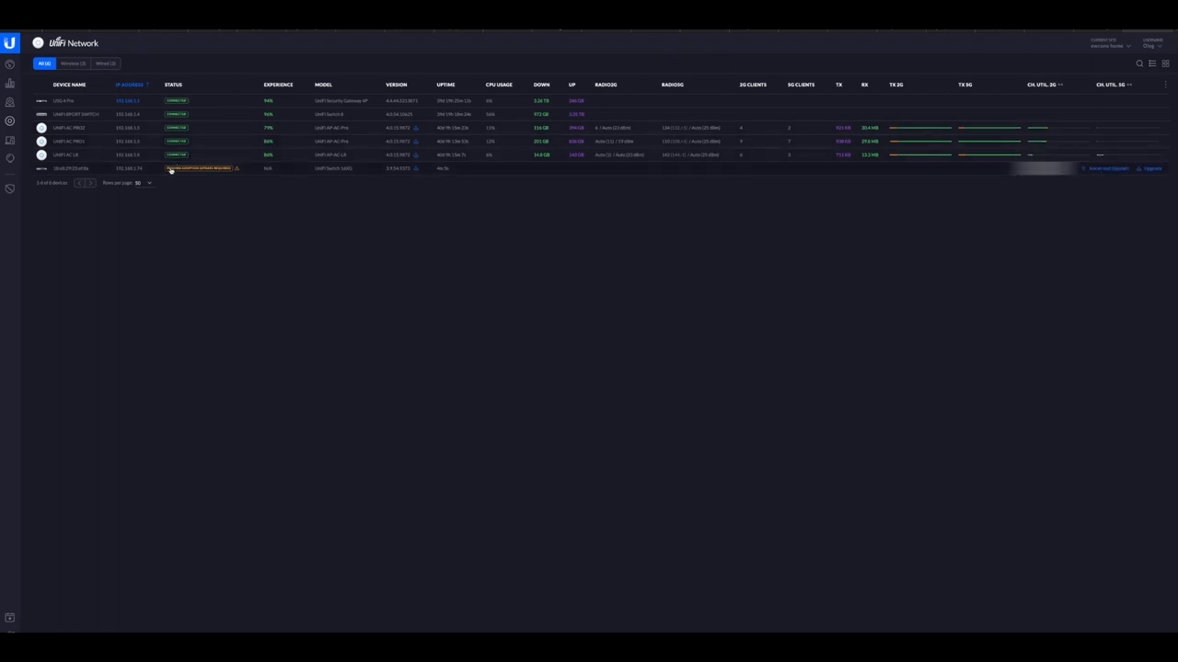
mouse_move(935, 181)
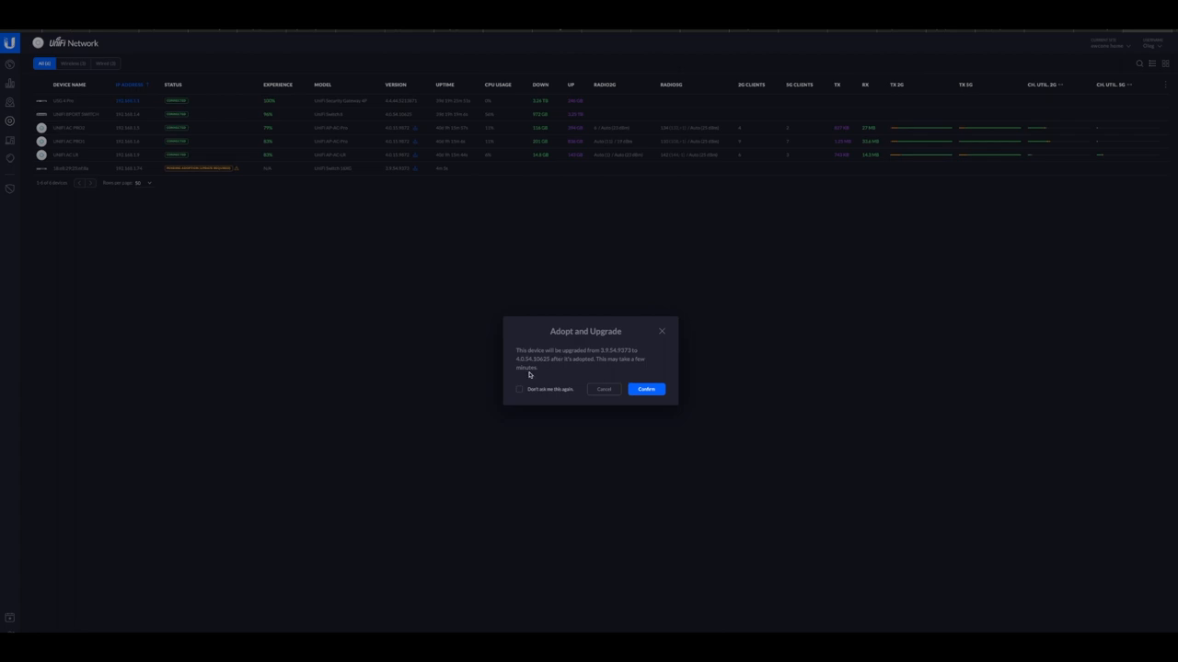
mouse_move(519, 368)
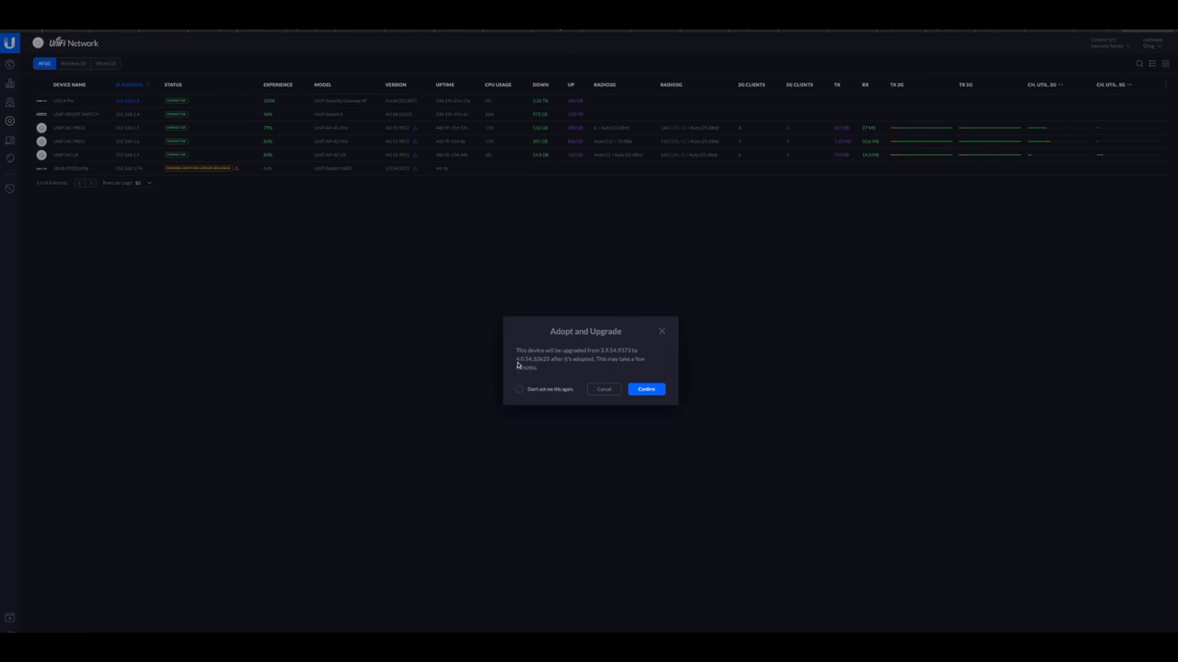
mouse_move(390, 114)
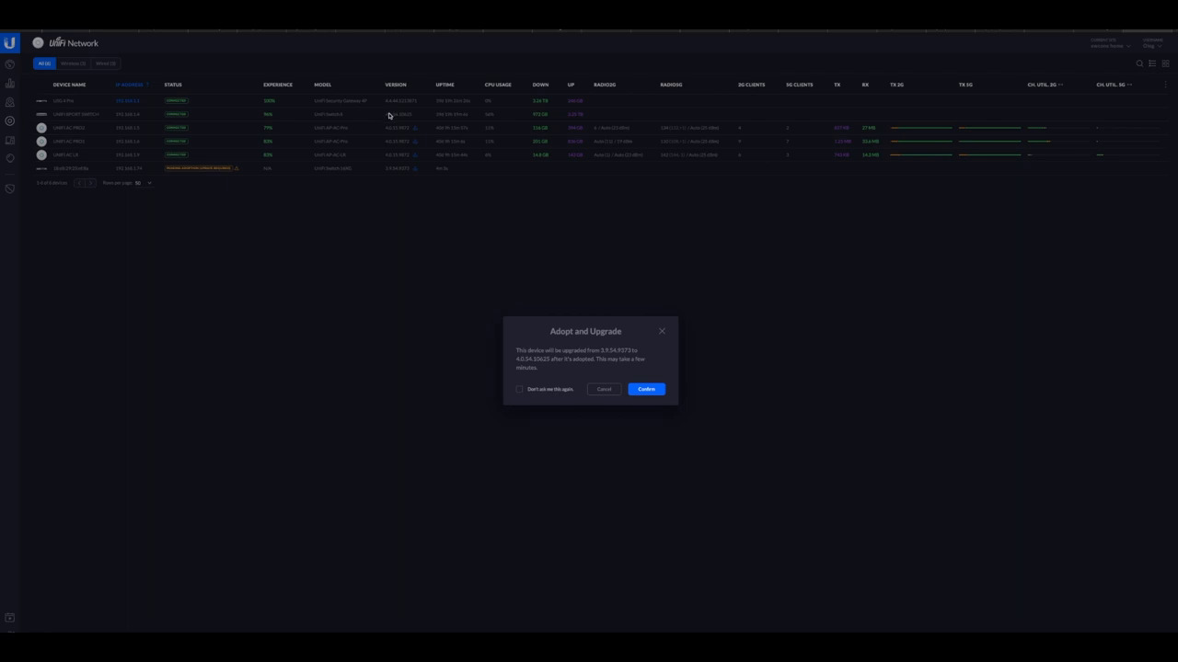
mouse_move(398, 121)
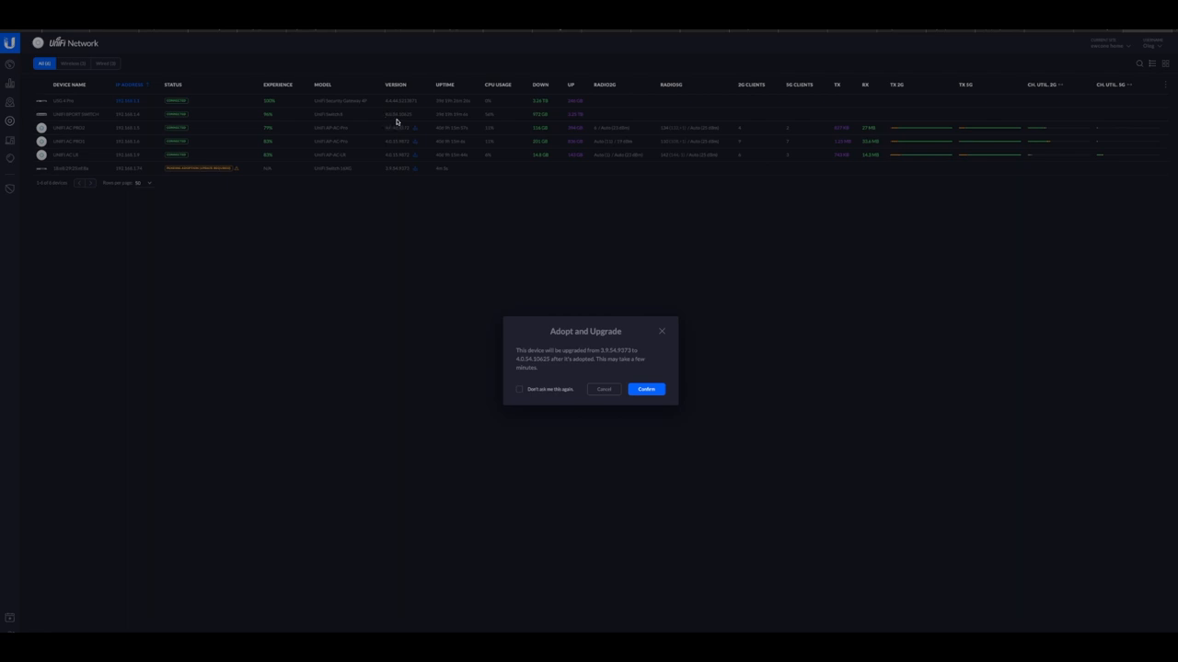
mouse_move(397, 120)
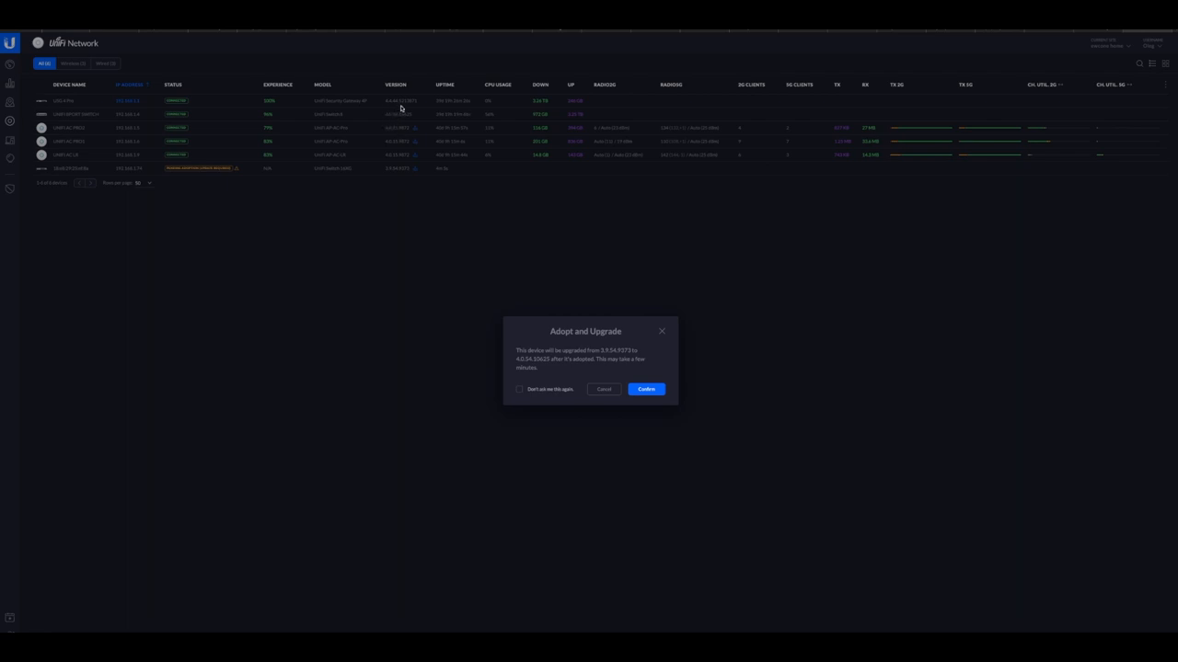
mouse_move(552, 279)
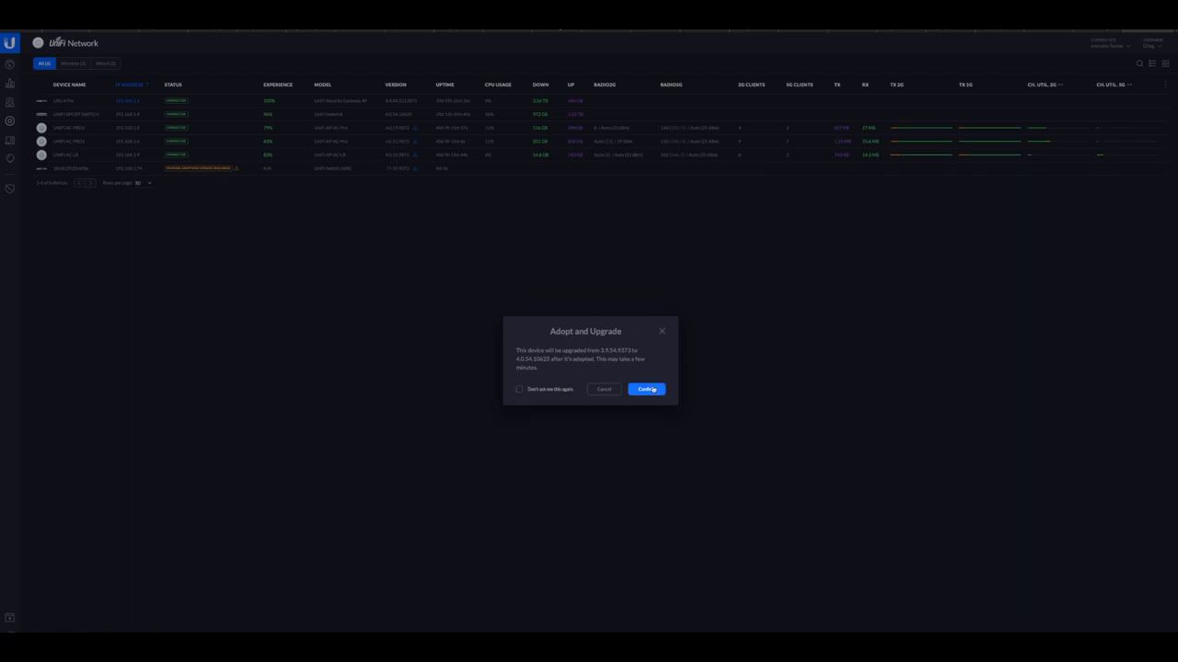
- Confirm Adopt and Upgrade for the pending UniFi Switch 16 XG
click(648, 390)
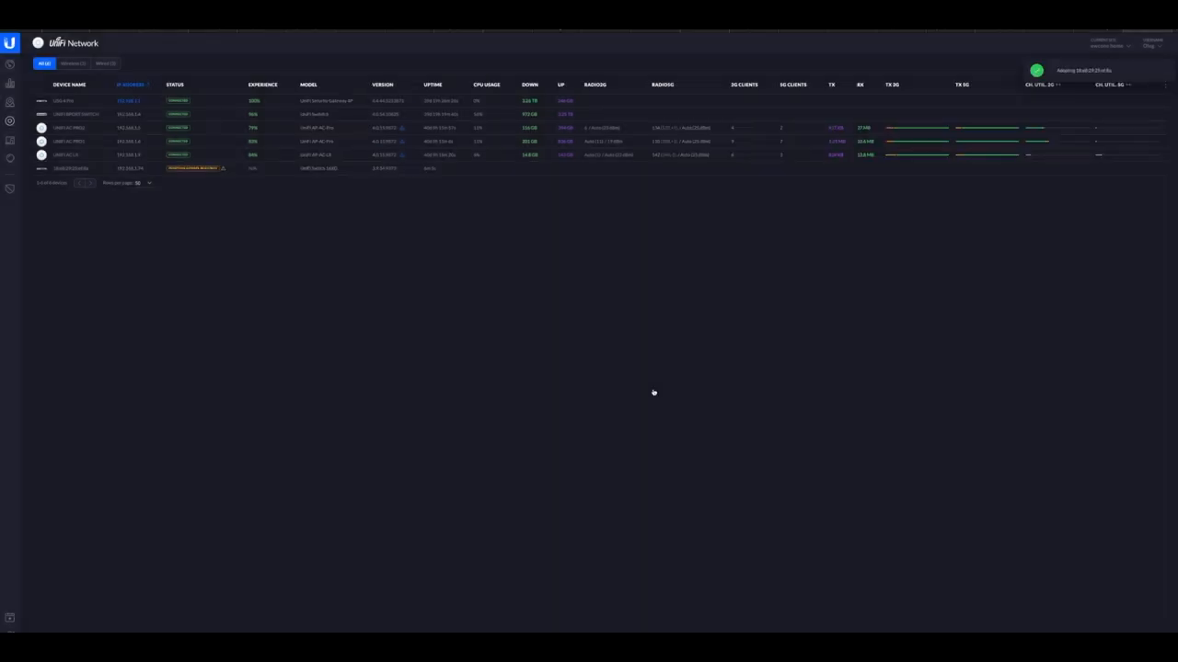